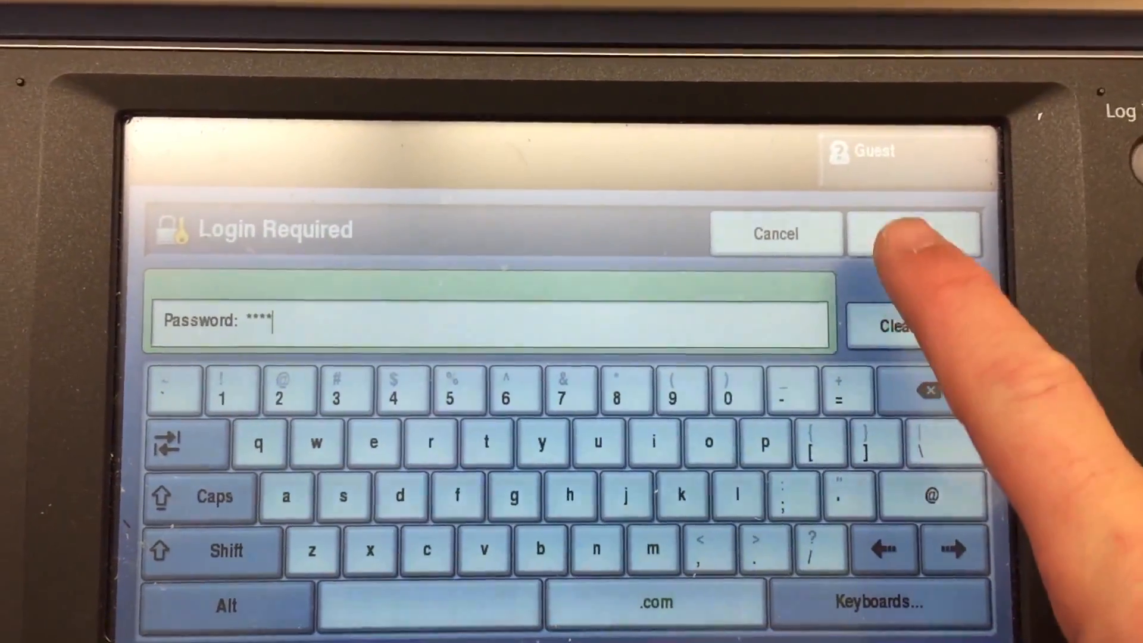
- Log in with the admin password and reach TCP/IP Settings via Tools > Network Settings
click(913, 233)
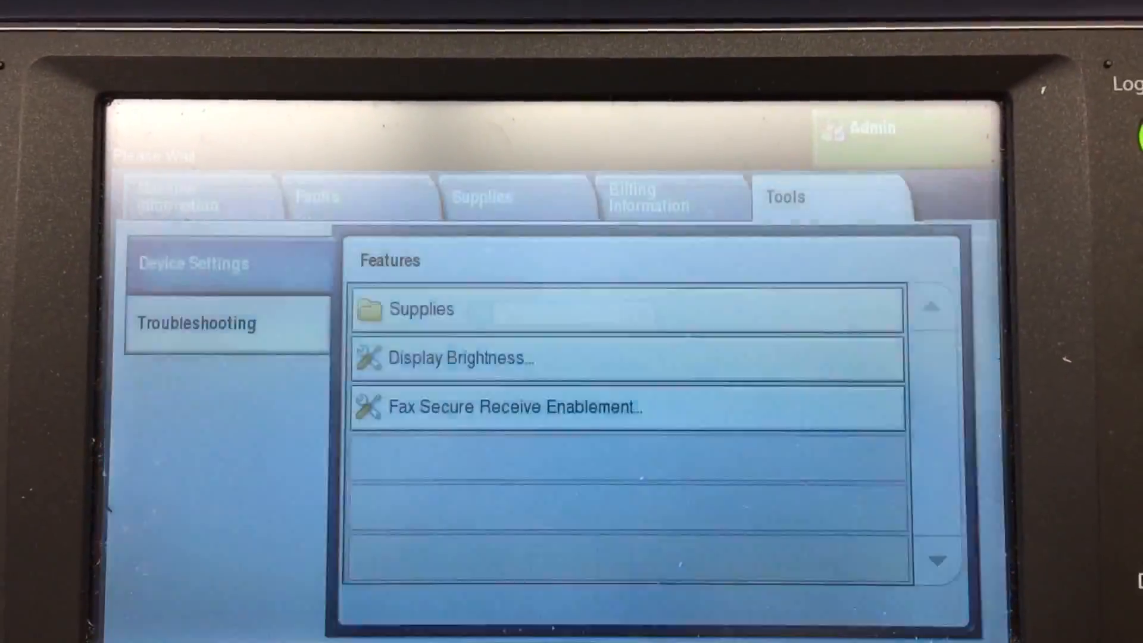
click(206, 263)
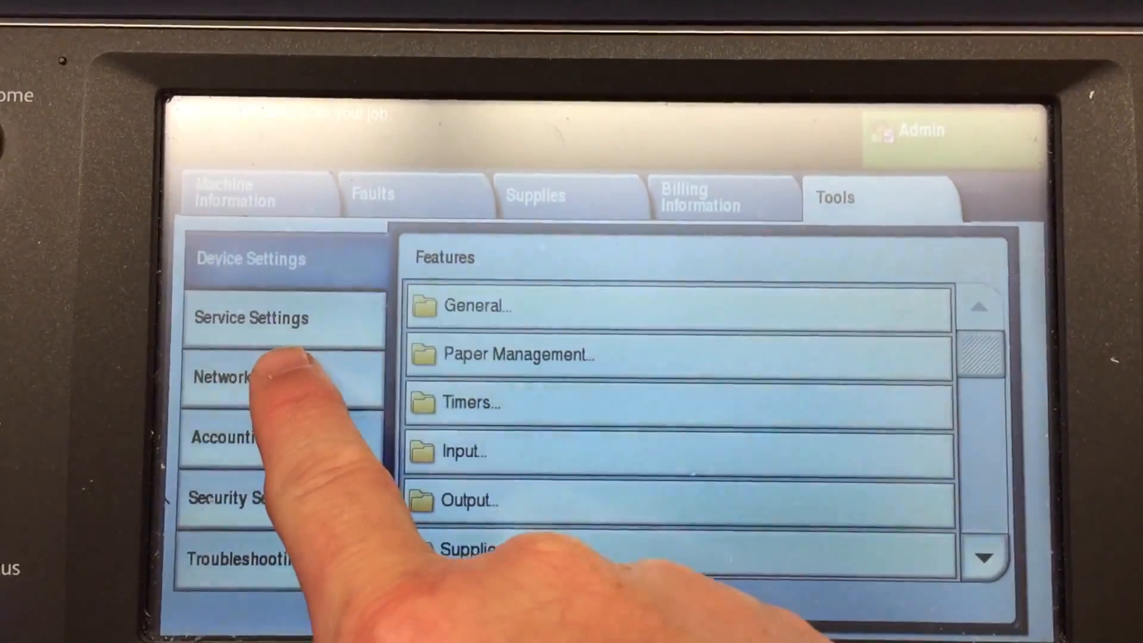
click(247, 376)
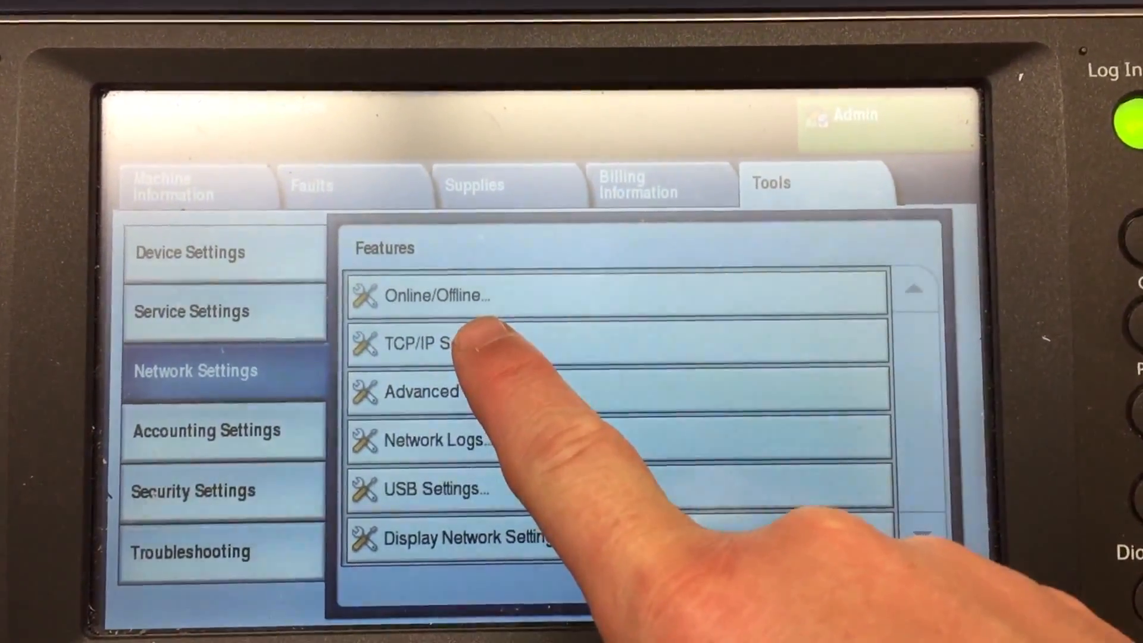
click(437, 343)
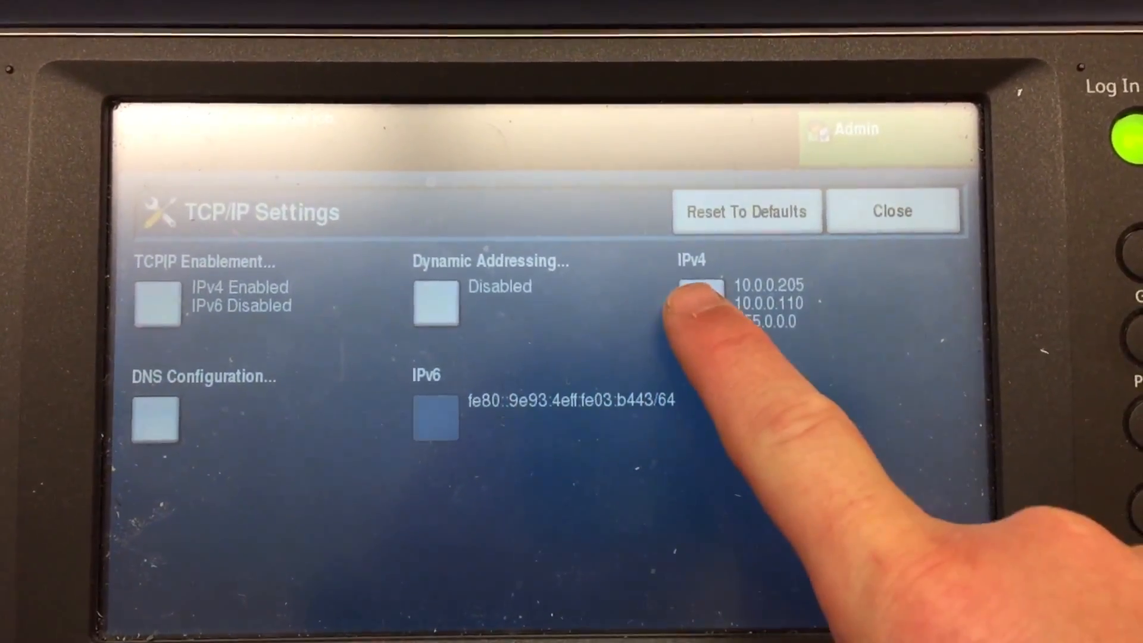
- Clear the old IPv4 address 10.0.0.205 and key in 10.100.100.205
click(703, 302)
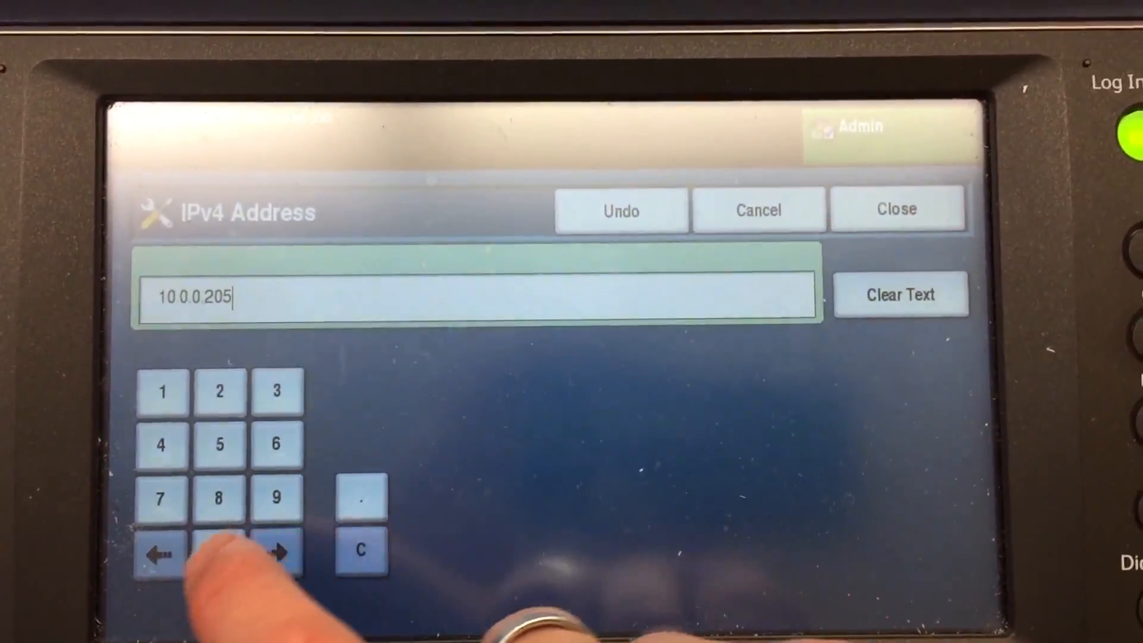
click(902, 294)
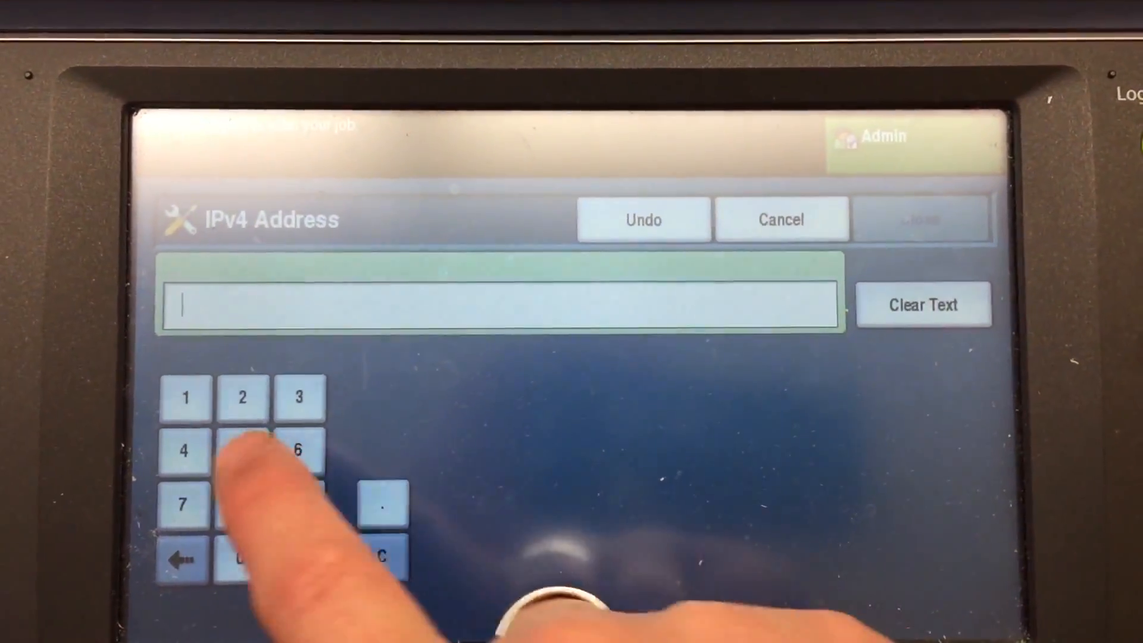
click(243, 395)
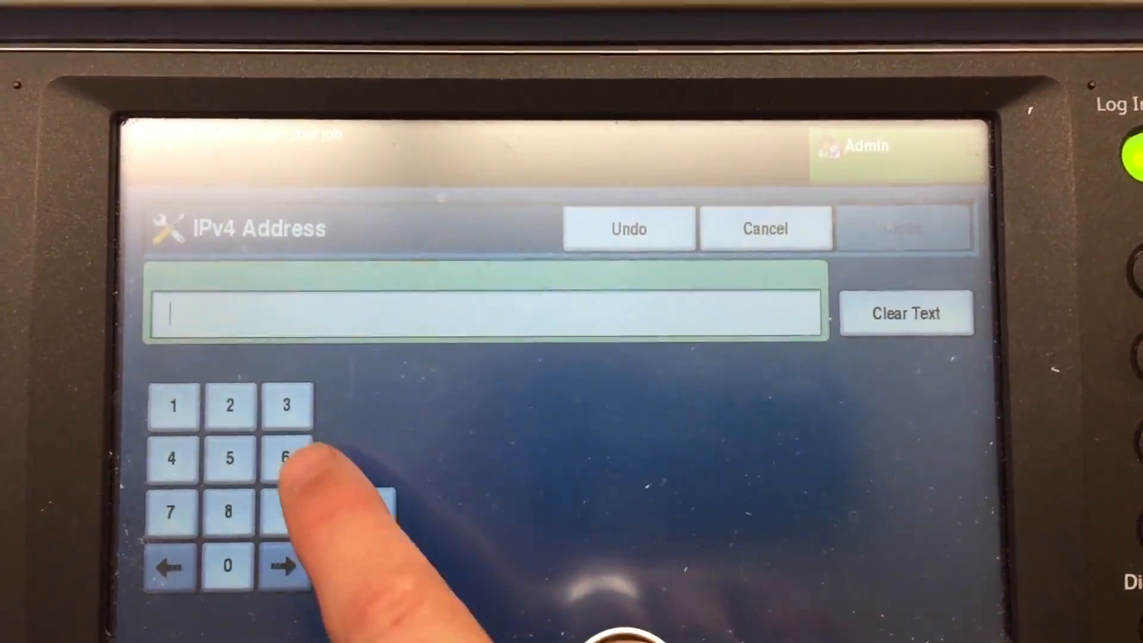
click(173, 405)
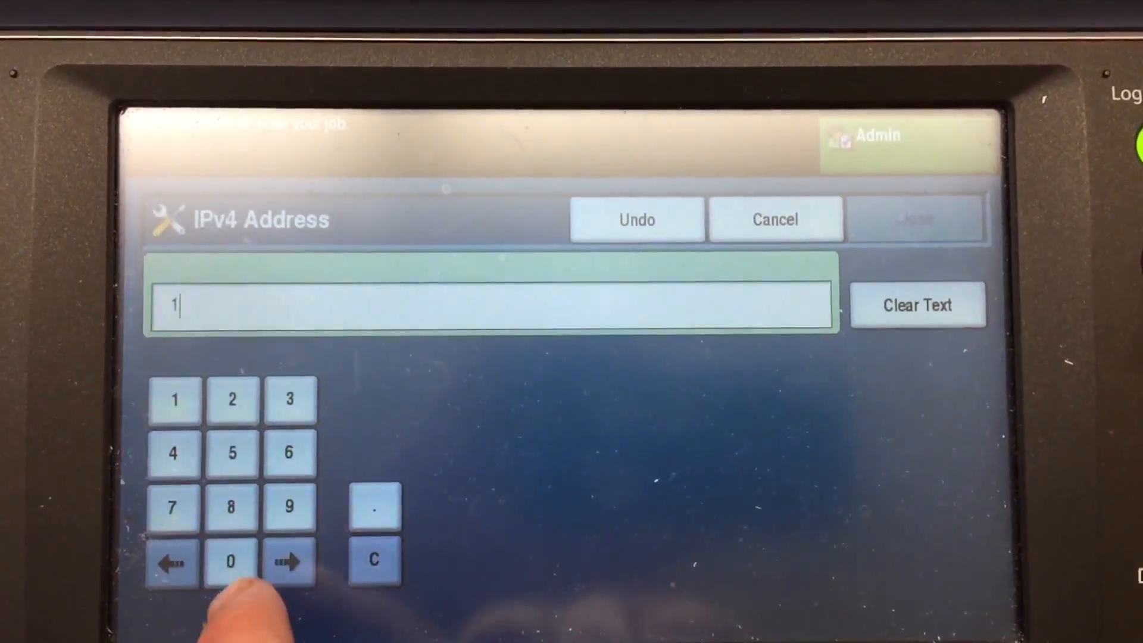
click(231, 561)
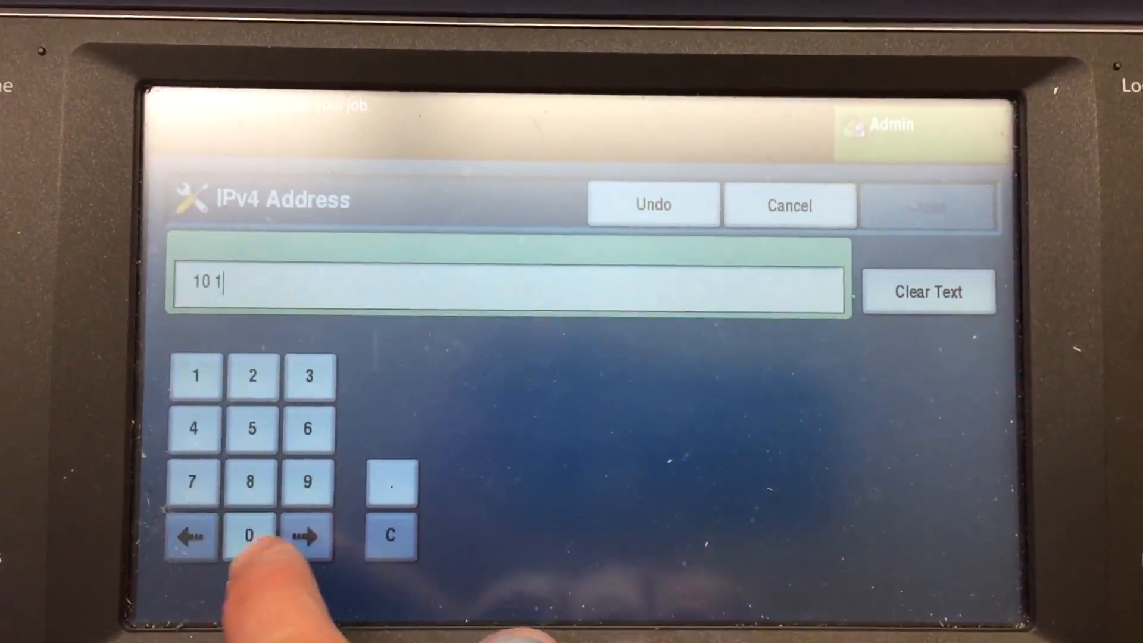
click(250, 536)
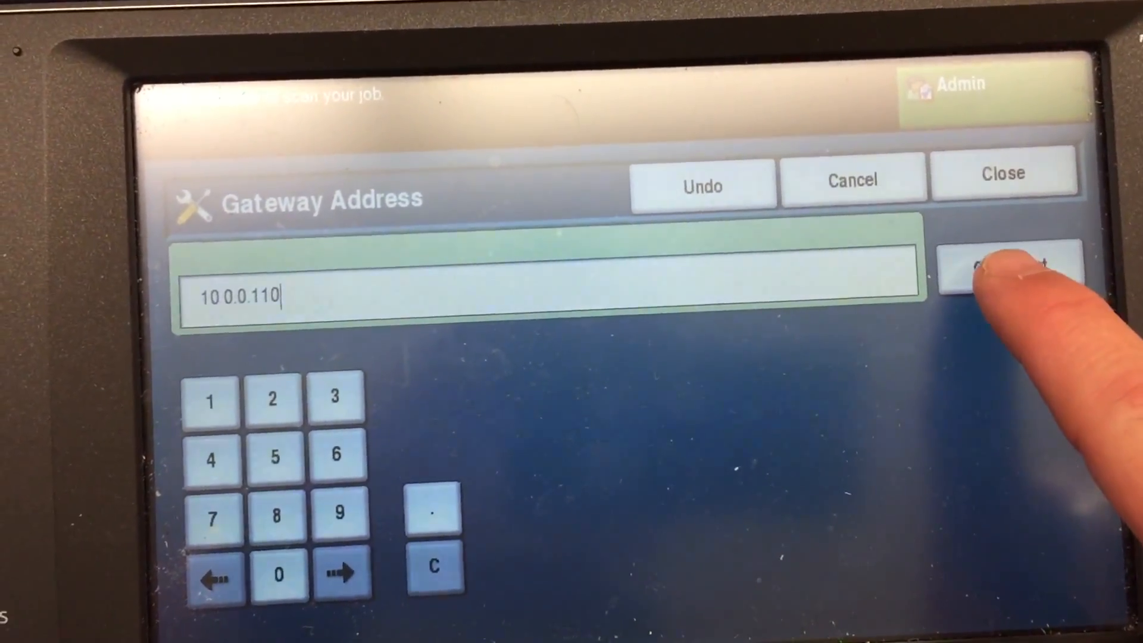
- Clear the old gateway 10.0.0.110, enter 10.100.100.1 and accept it
click(1009, 274)
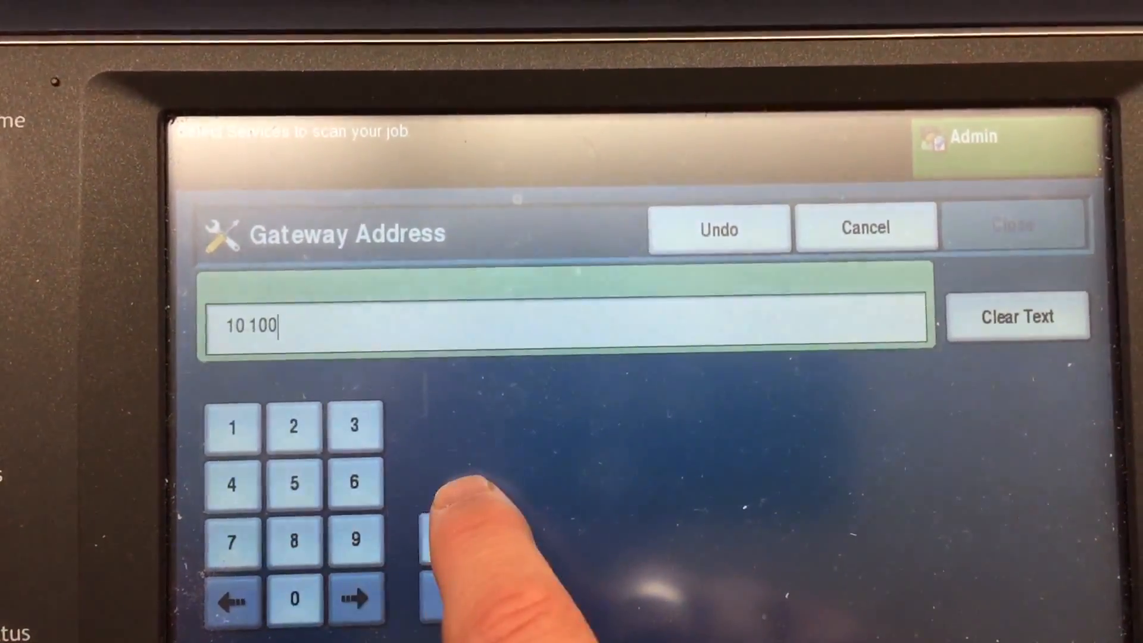
click(463, 525)
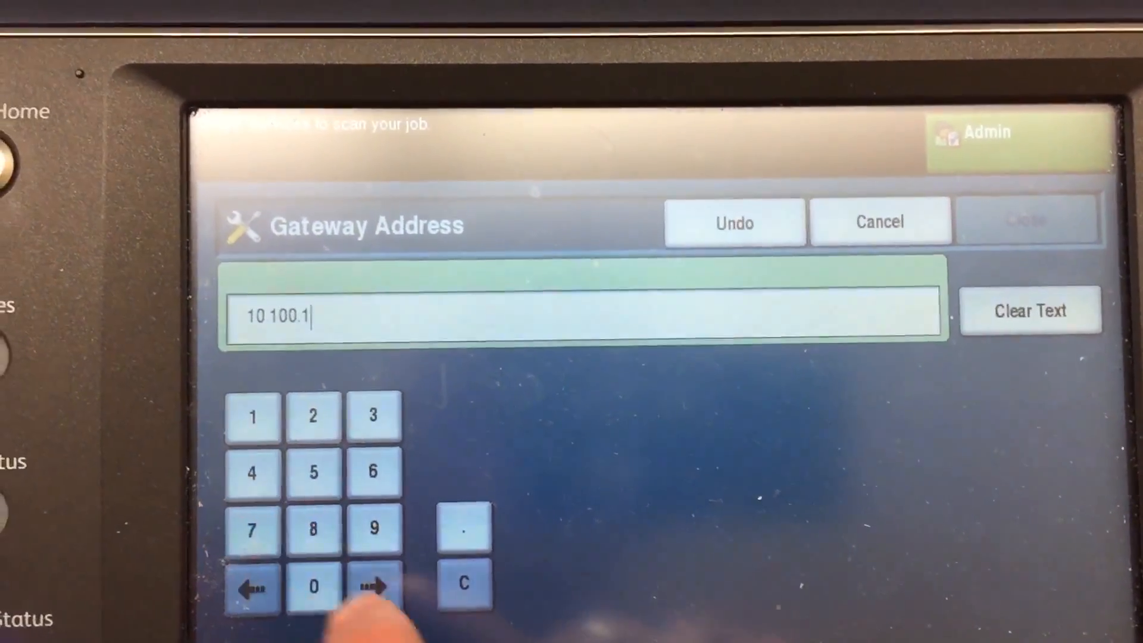
click(313, 587)
text(00.1)
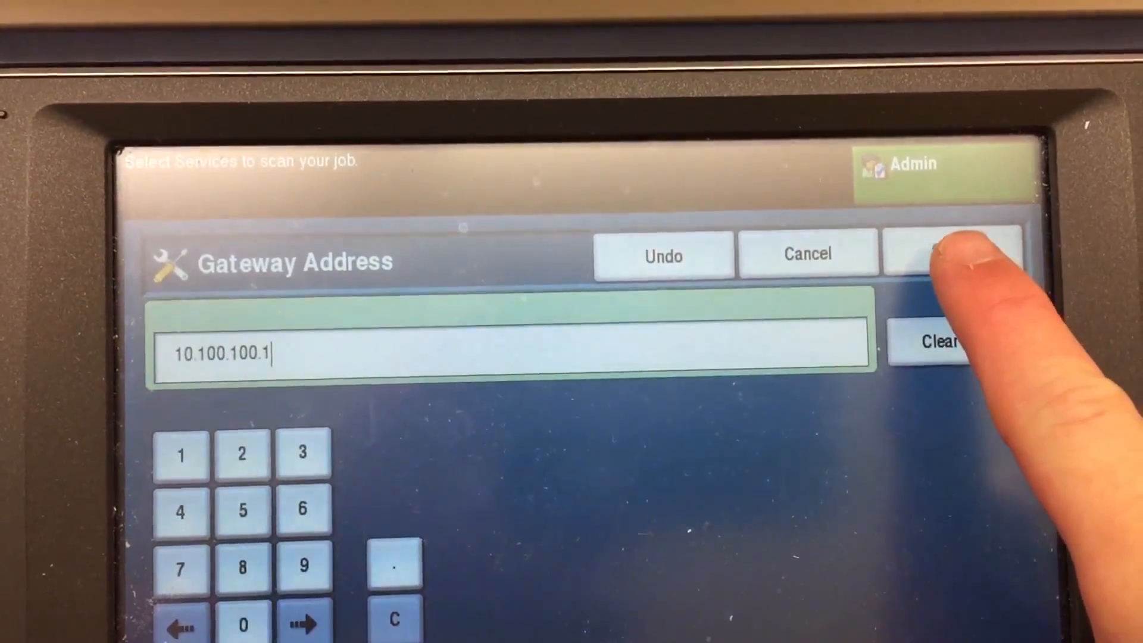
click(951, 252)
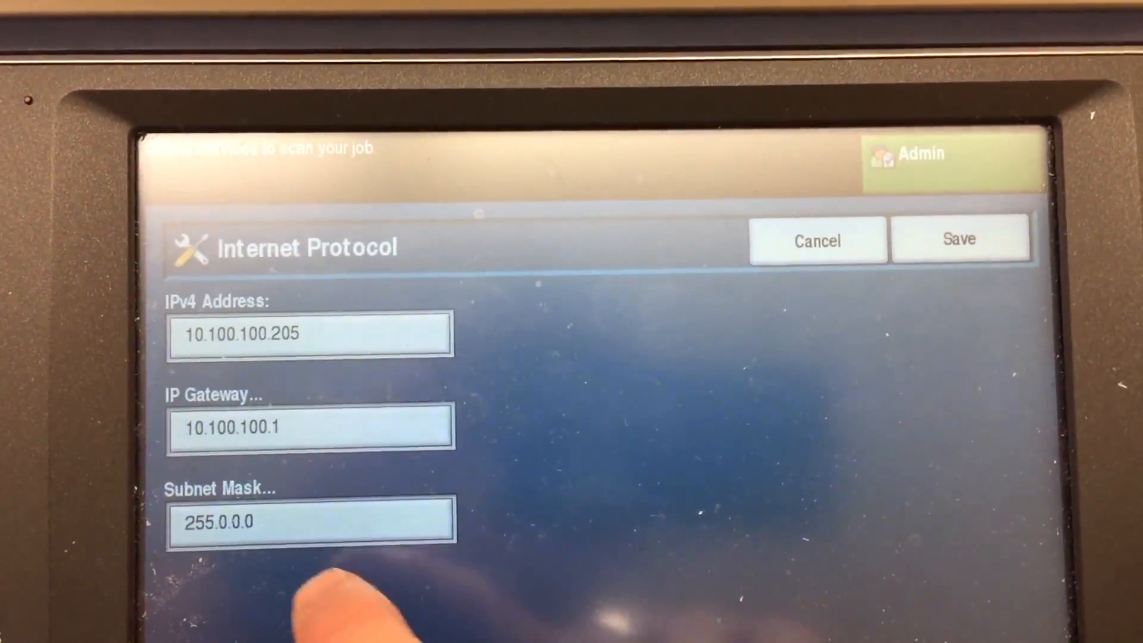
- Edit the subnet mask, correcting a stray digit, to read 255.255.255.0
click(309, 520)
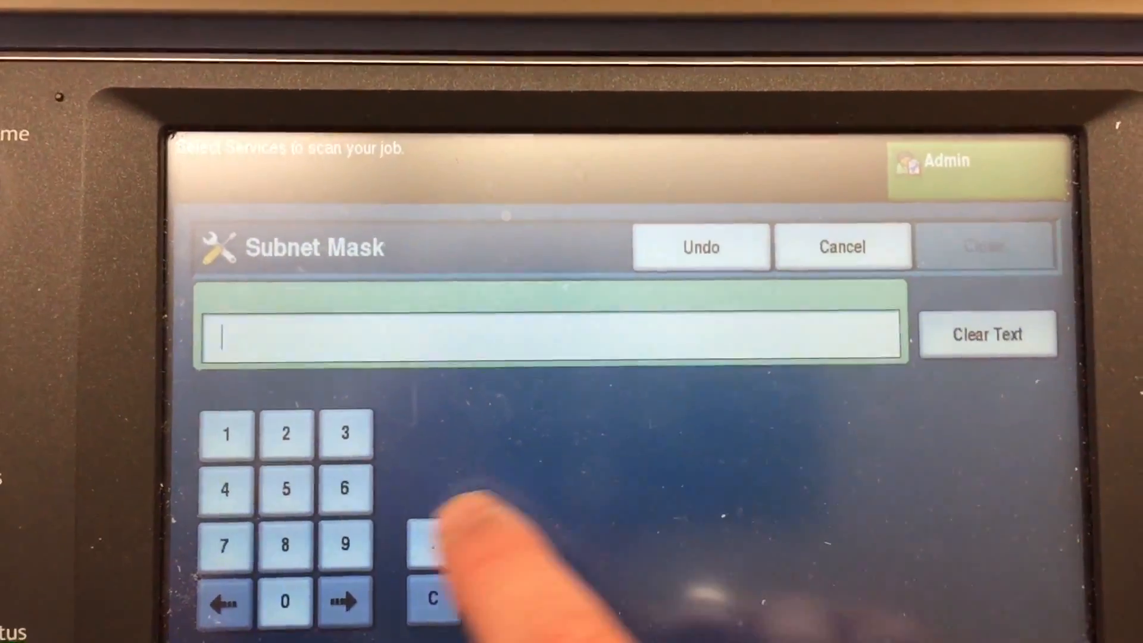
click(344, 433)
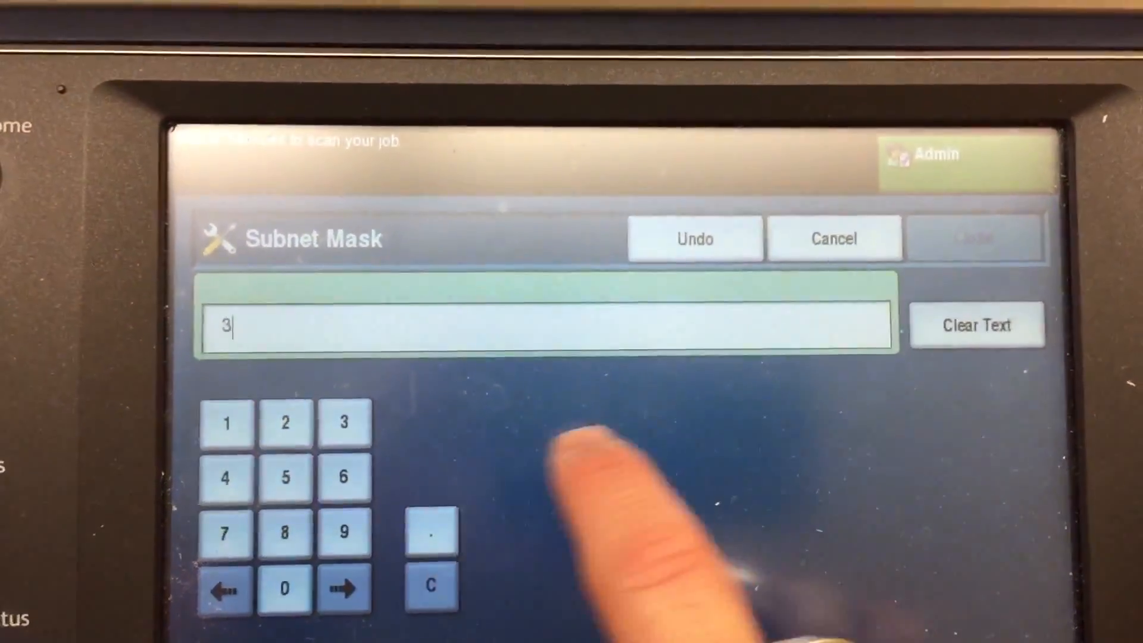
click(284, 423)
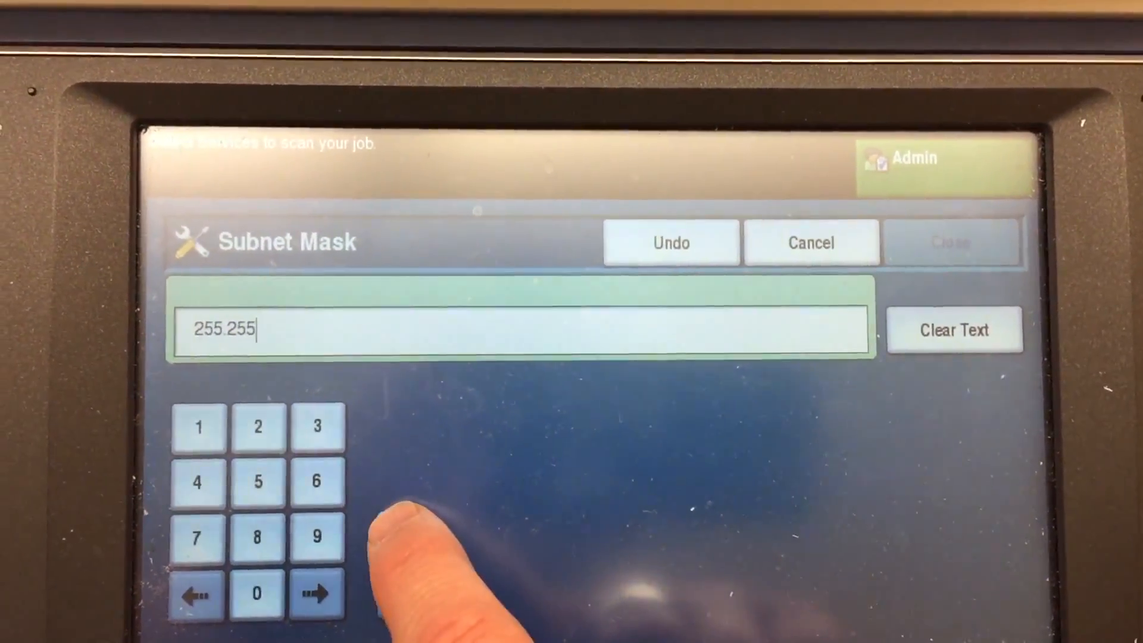
click(258, 426)
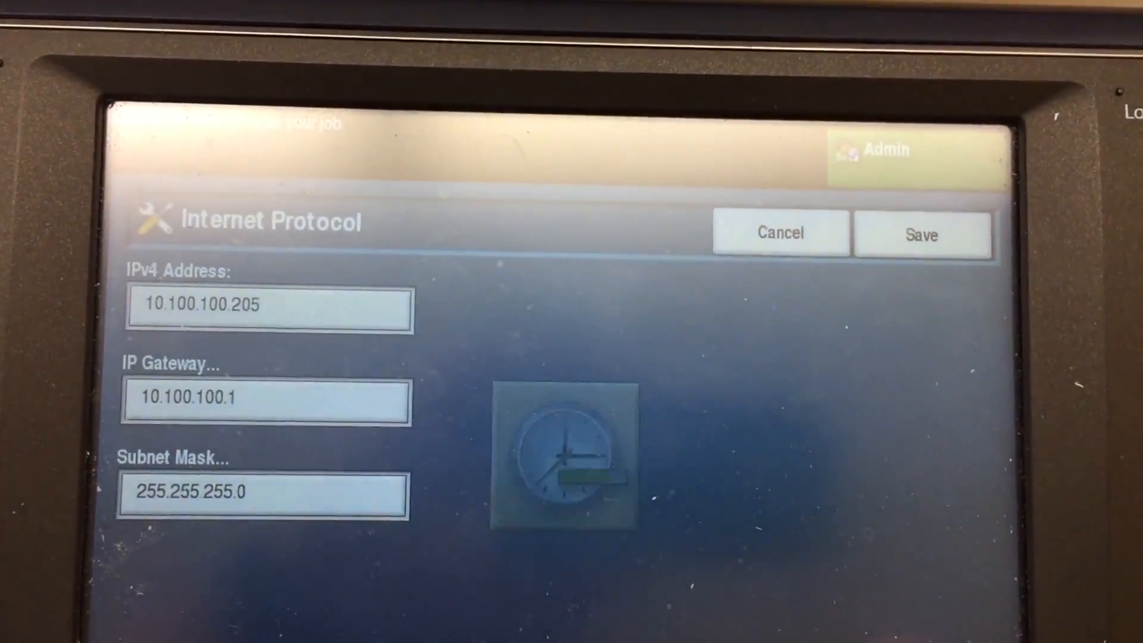
- Save the Internet Protocol settings, then go to DNS Configuration's Primary DNS Server field
click(921, 235)
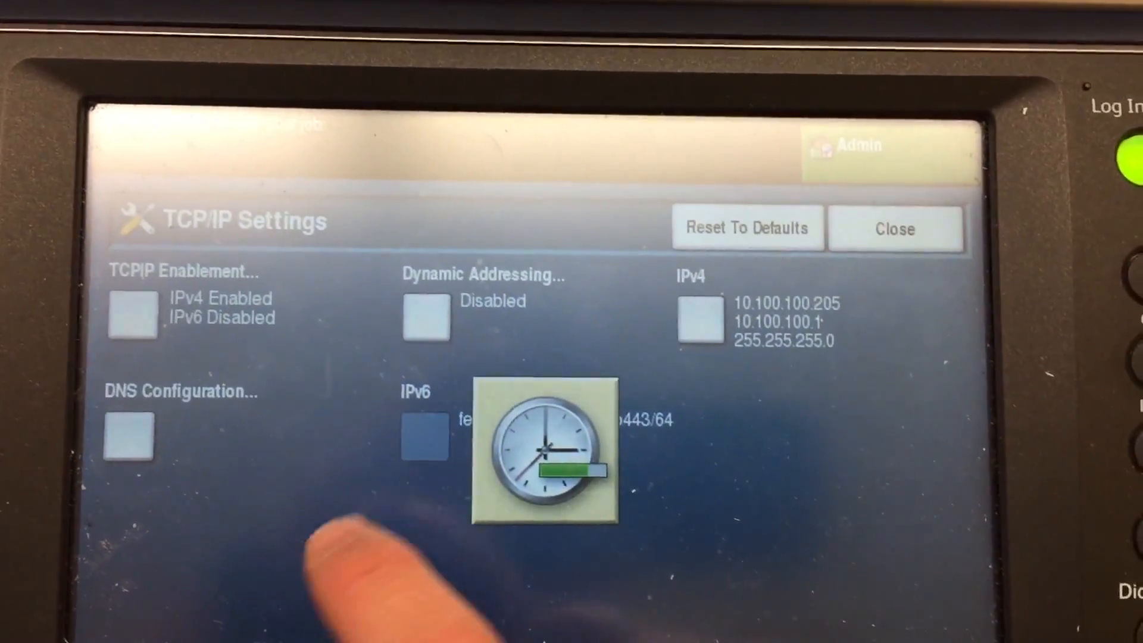
click(129, 436)
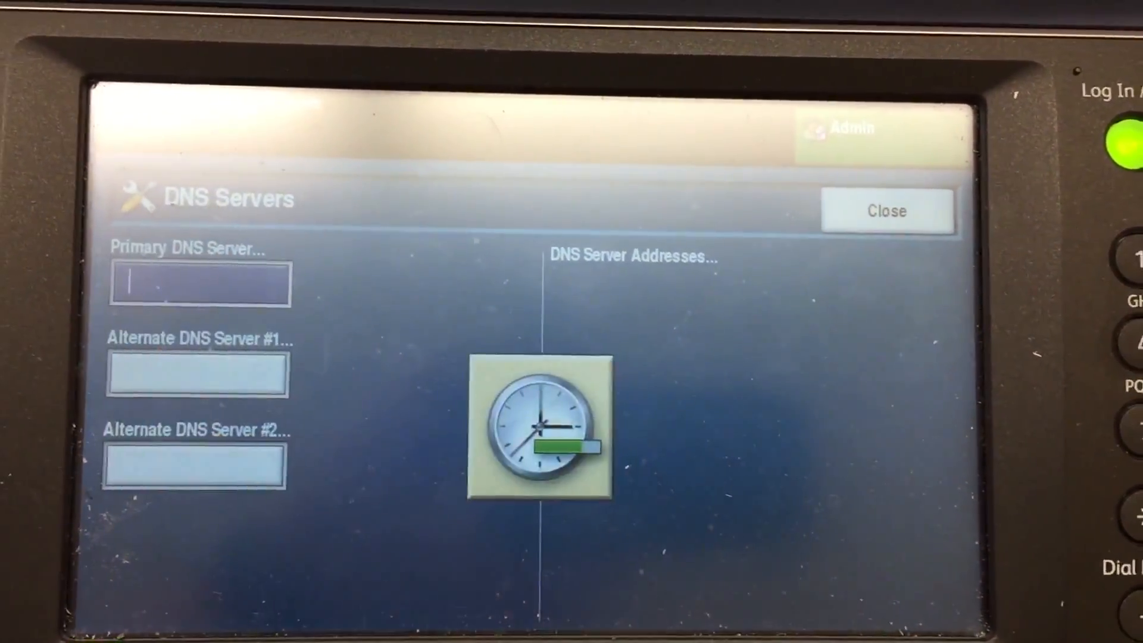
click(198, 284)
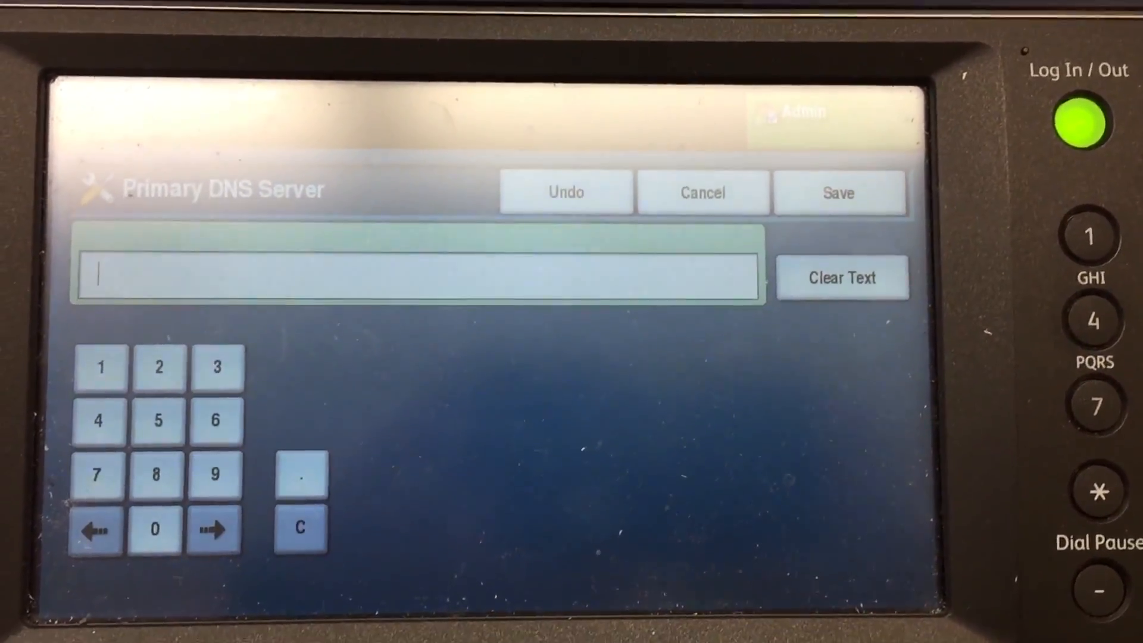